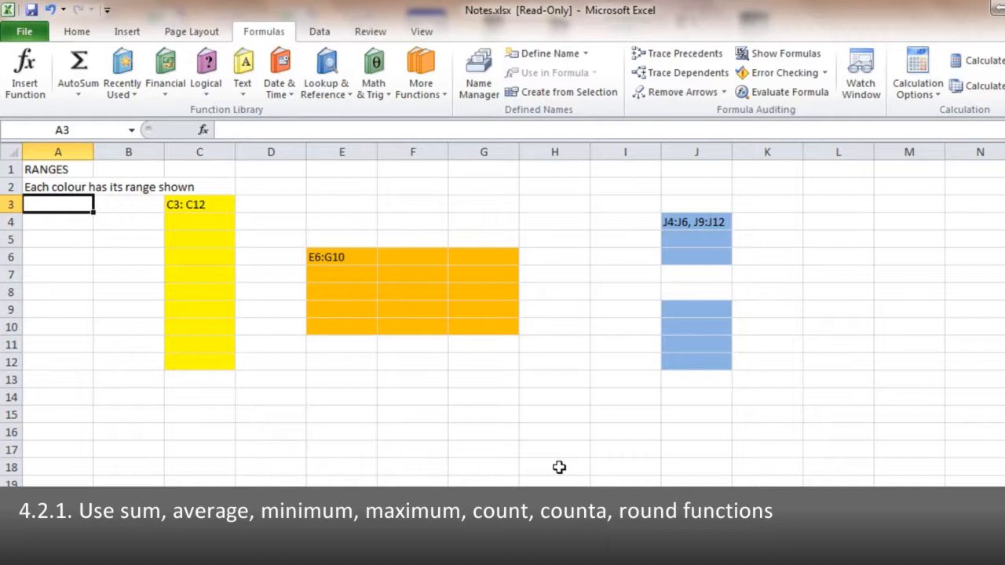
mouse_move(553, 467)
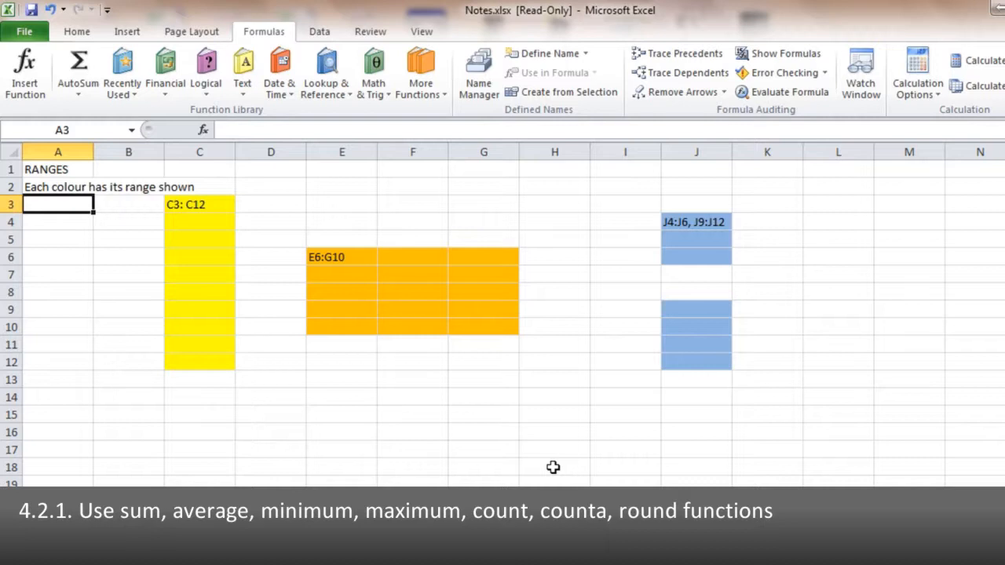
mouse_move(81, 449)
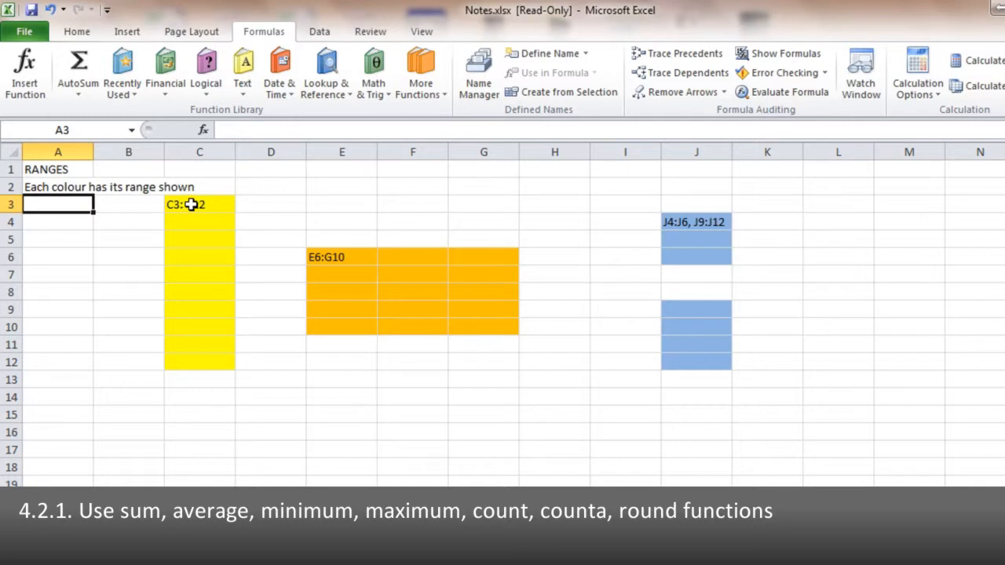
- Practise selecting the yellow range C3:C12, the orange range E6:G10 and the blue ranges in column J
click(199, 204)
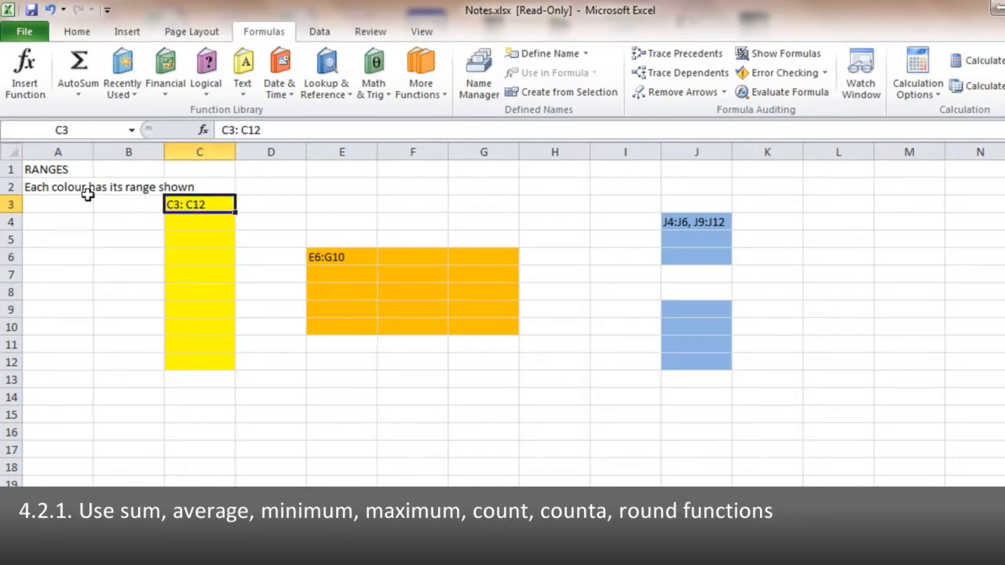
click(200, 361)
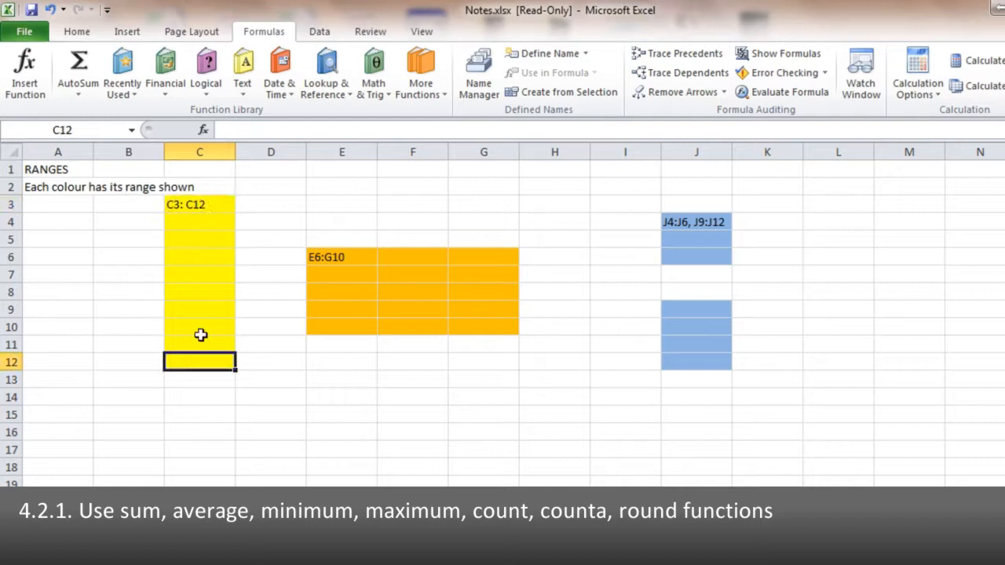
drag(199, 204, 199, 361)
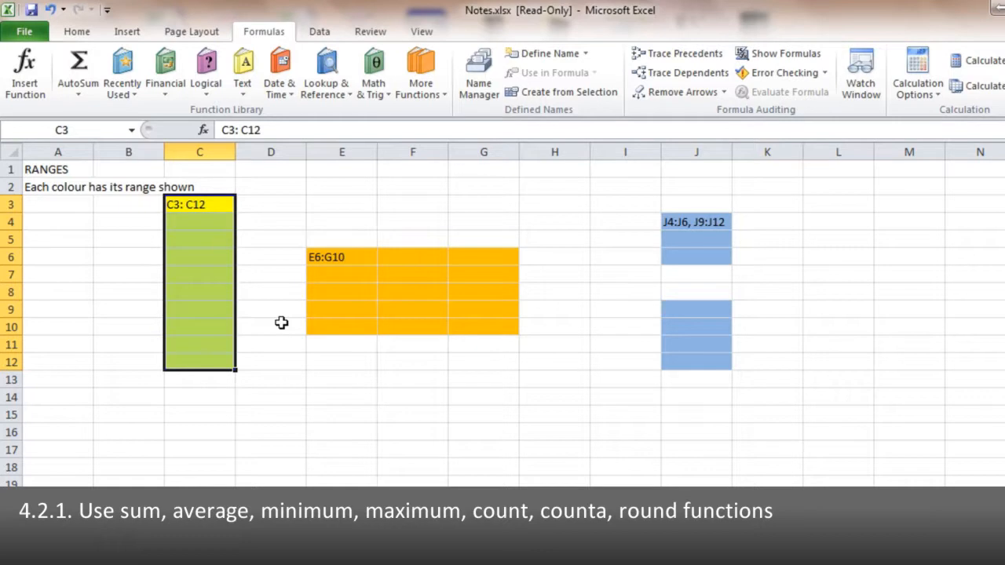
click(342, 258)
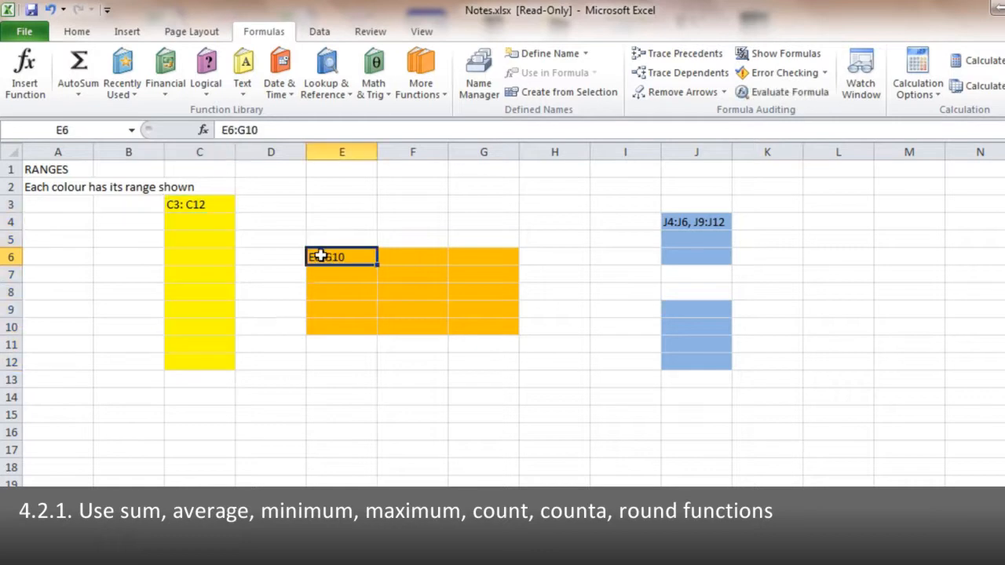
mouse_move(481, 314)
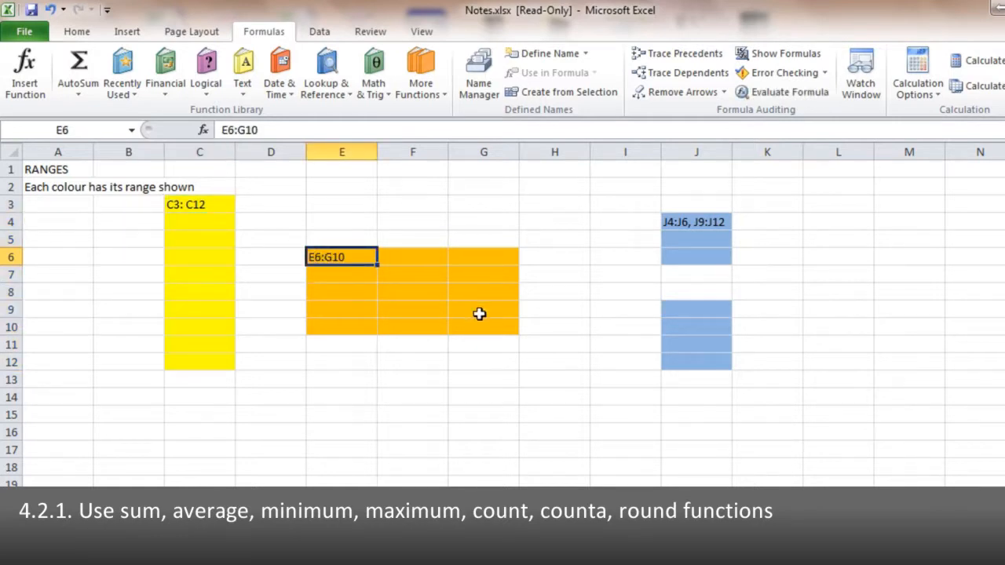
click(484, 326)
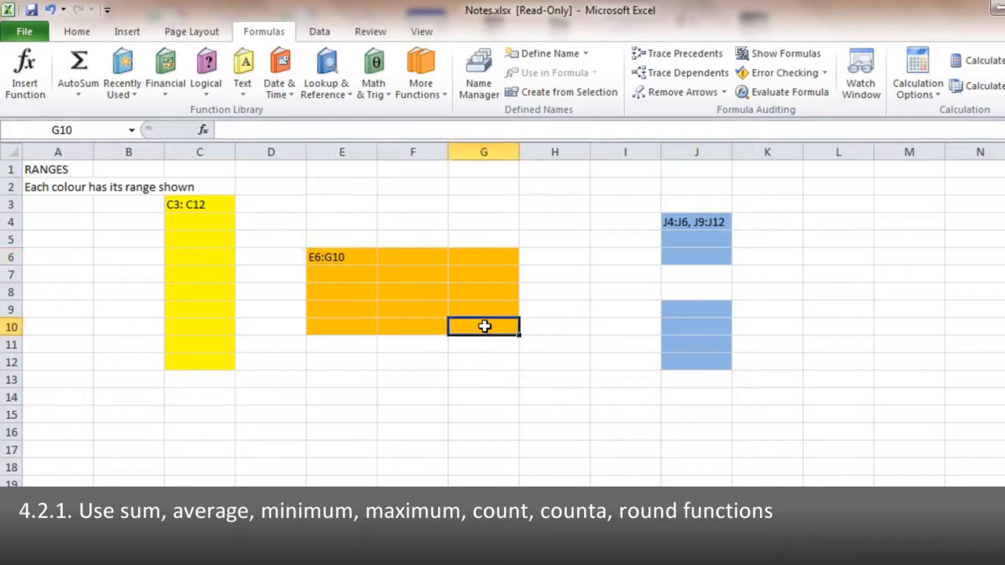
mouse_move(313, 270)
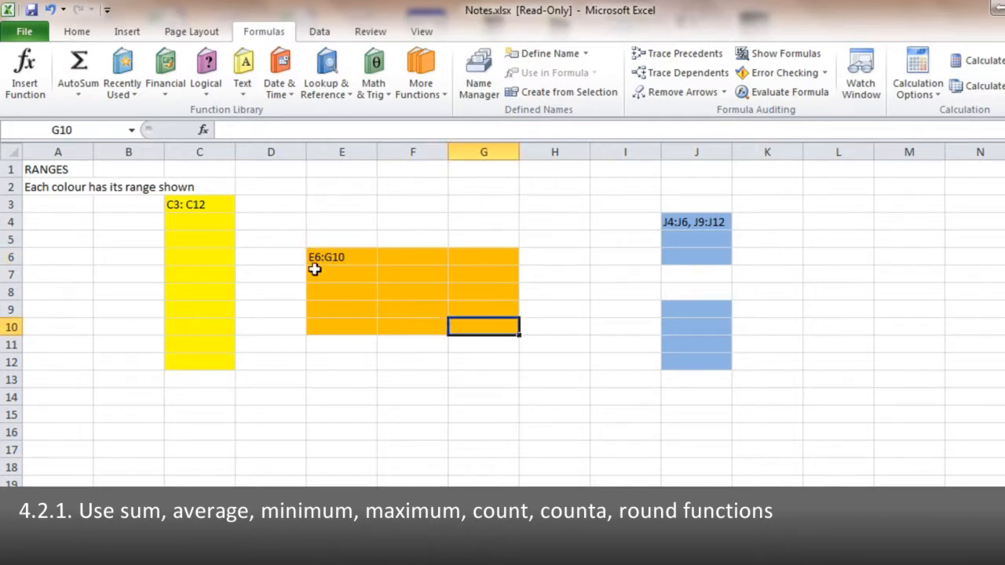
mouse_move(320, 266)
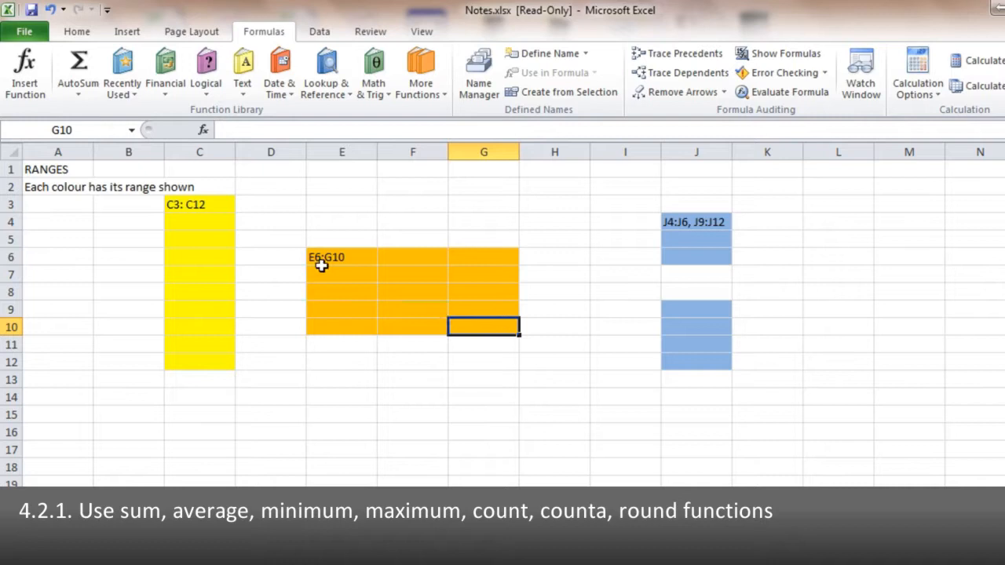
mouse_move(333, 262)
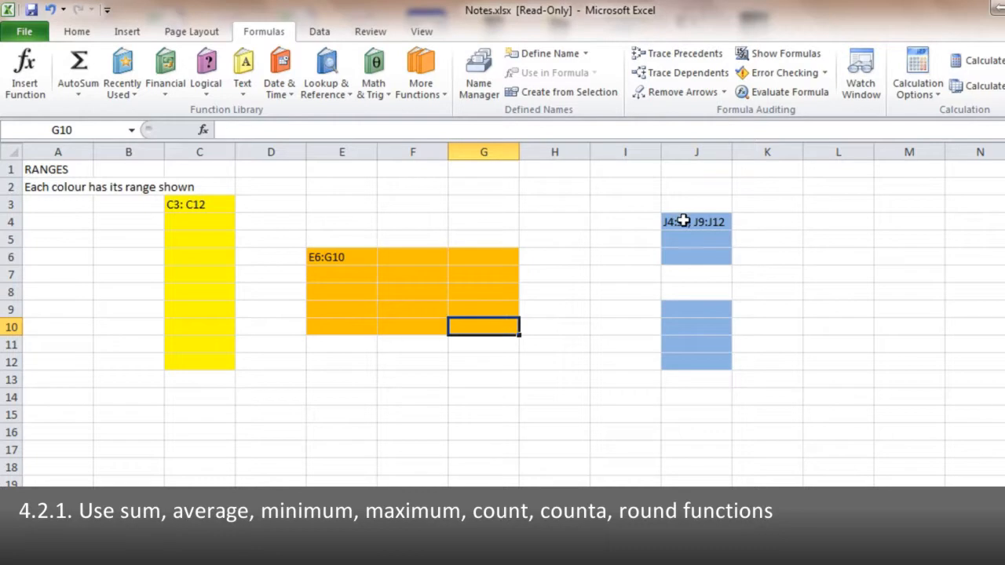
drag(697, 221, 697, 257)
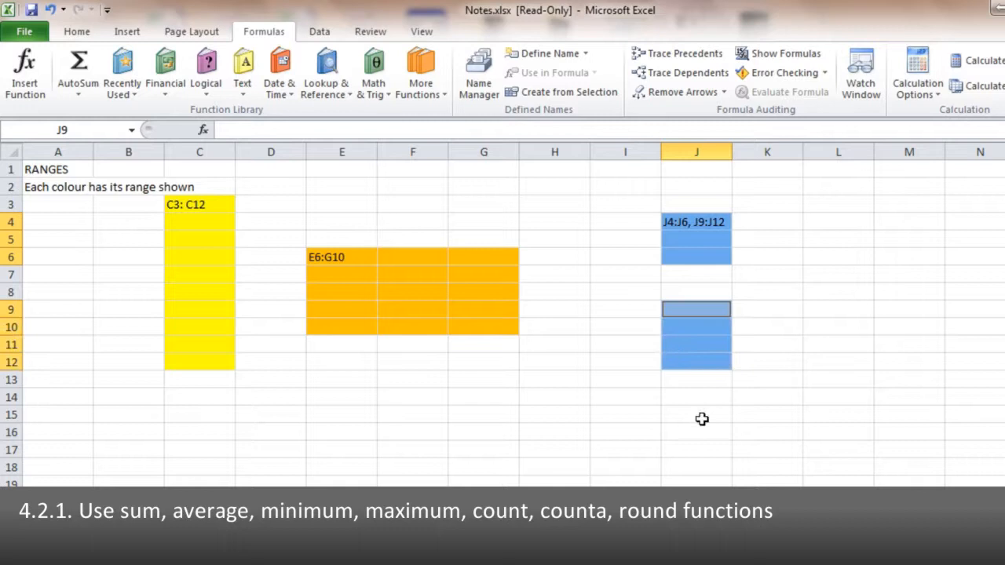
mouse_move(700, 163)
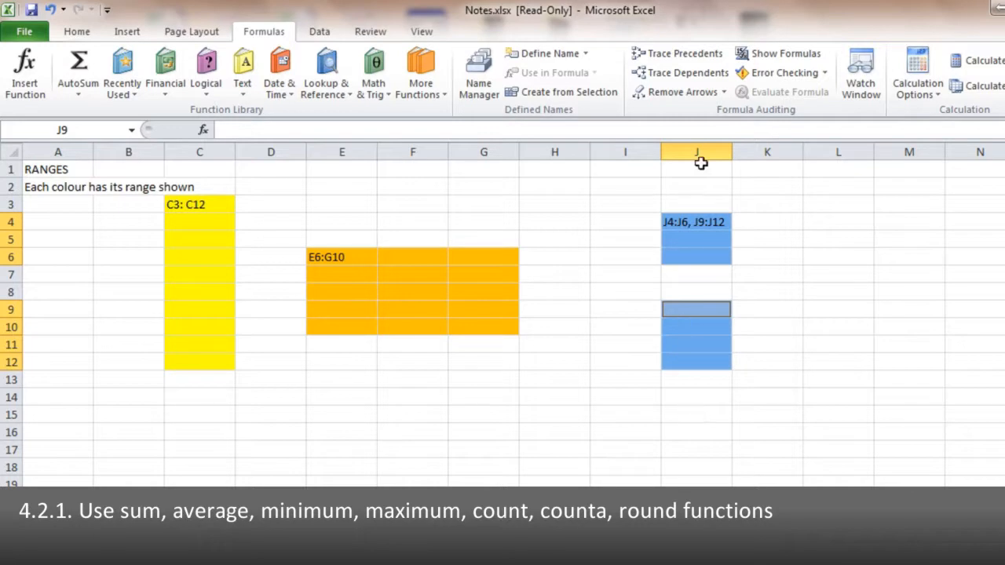
mouse_move(14, 260)
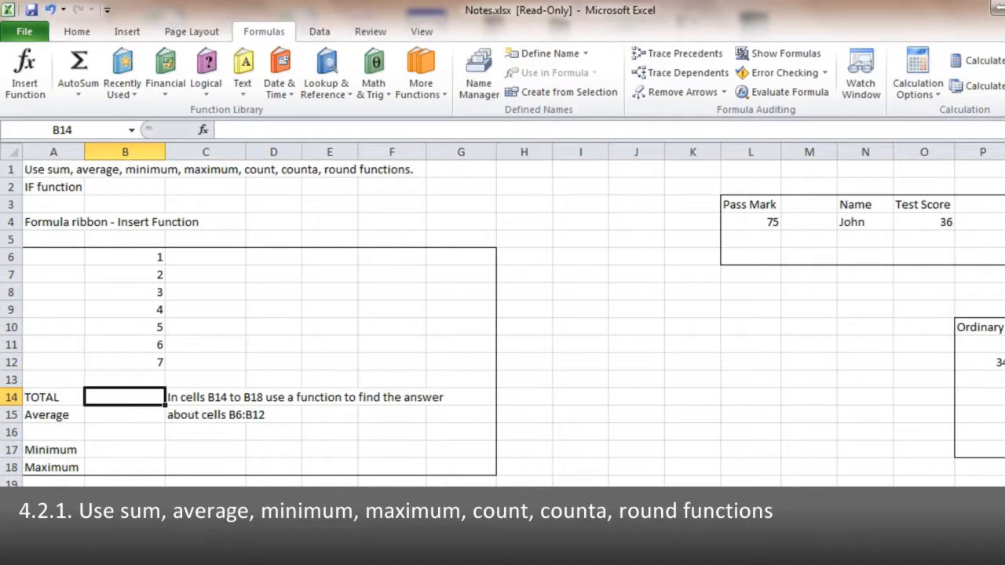
mouse_move(355, 449)
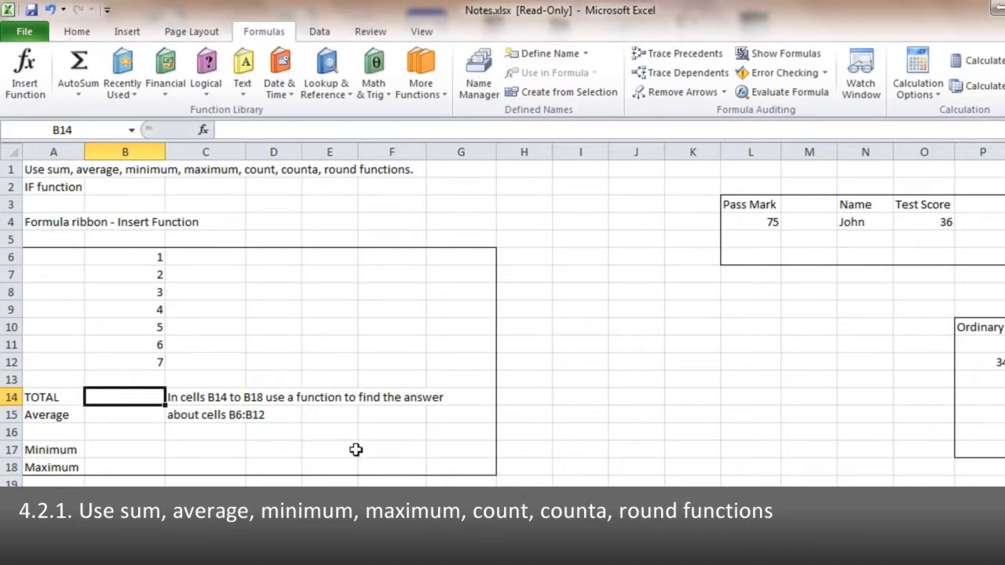
mouse_move(191, 32)
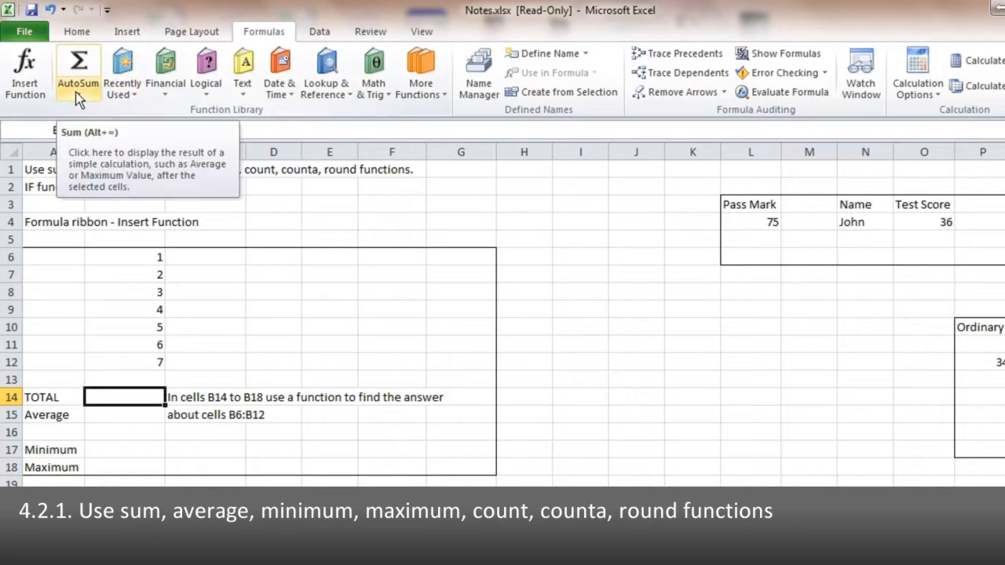
- Show the AutoSum list of quick summary functions for B14 on the functions sheet
click(78, 81)
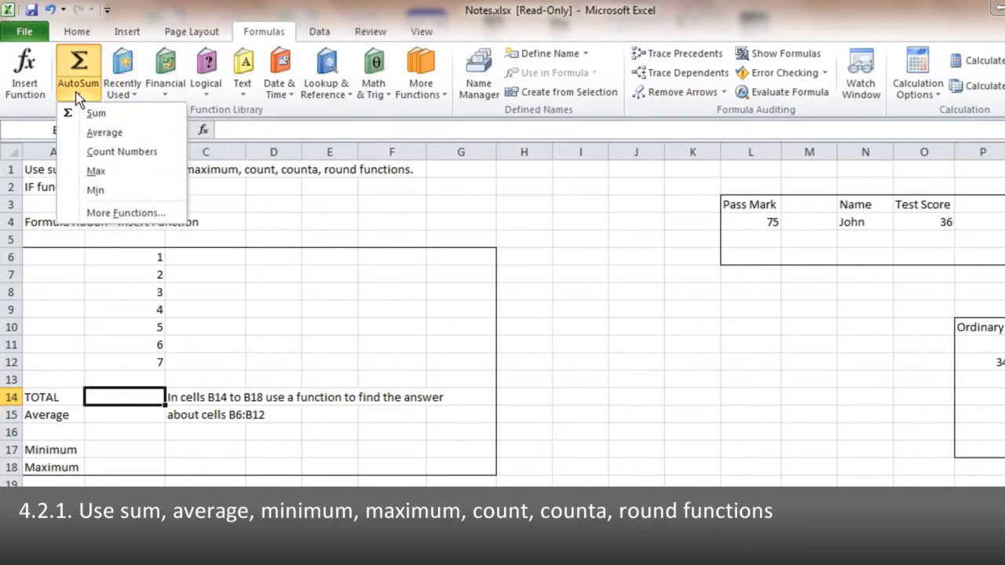
mouse_move(94, 190)
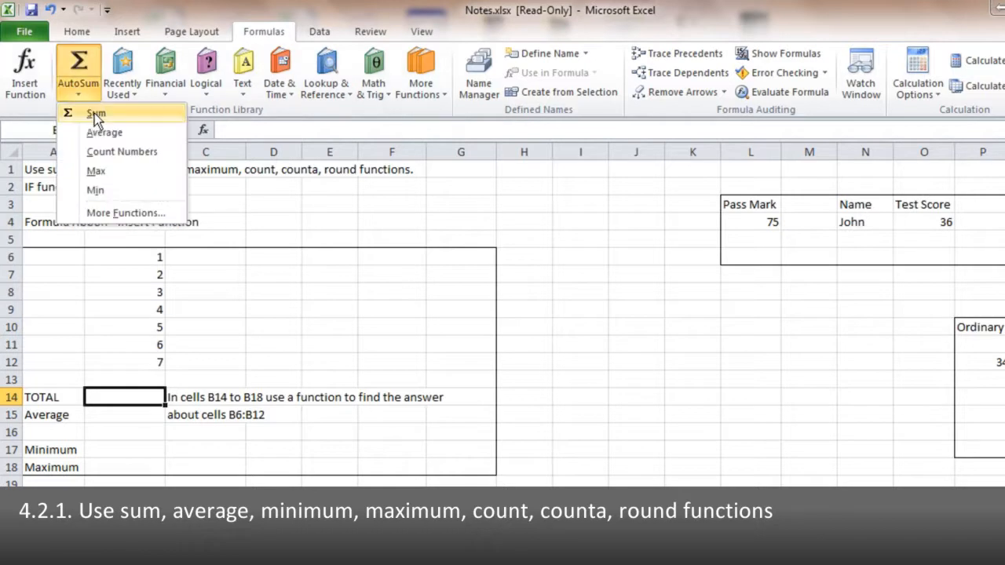
- Total B6:B12 in B14 with =SUM(B6:B12), giving 28
click(96, 113)
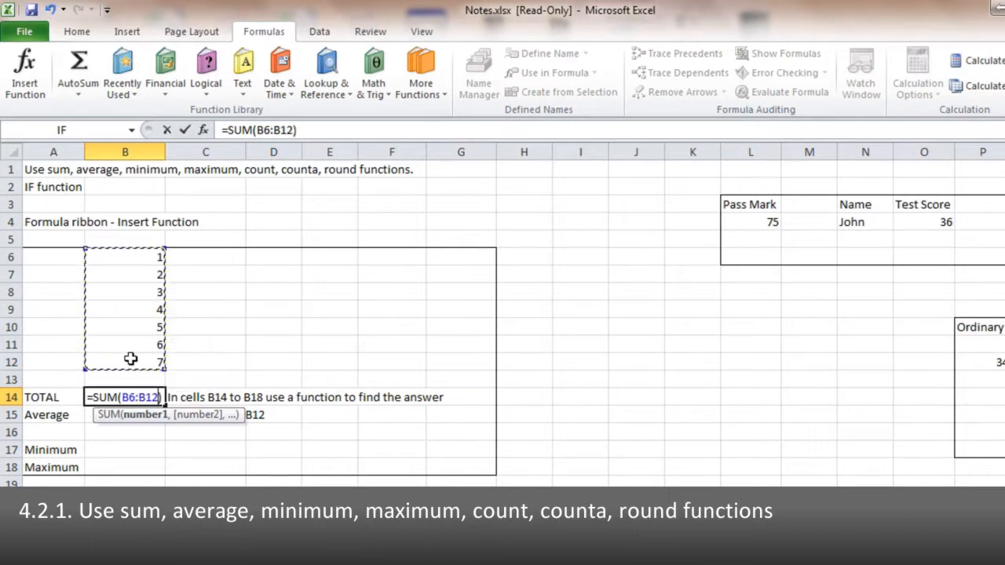
key(Return)
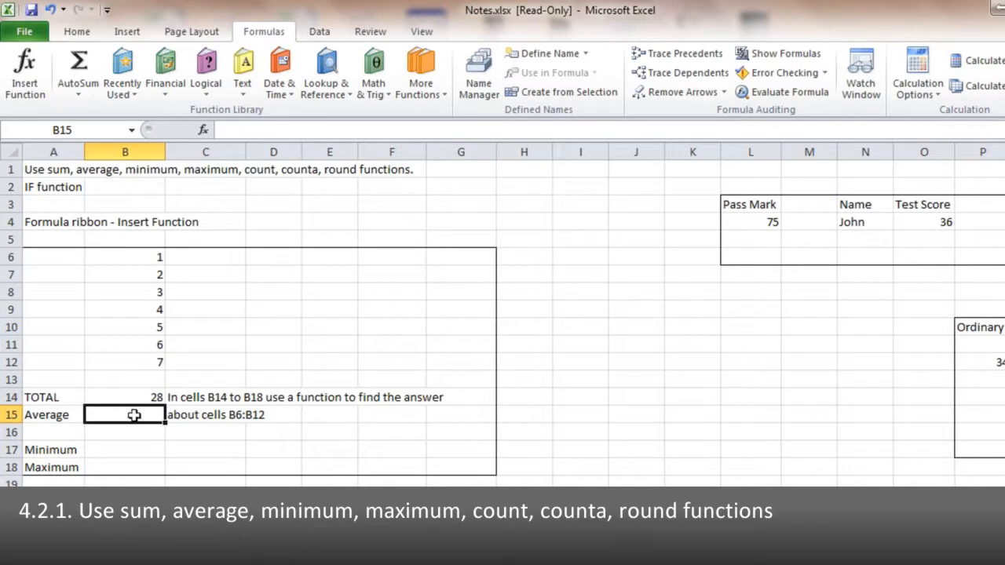
mouse_move(91, 107)
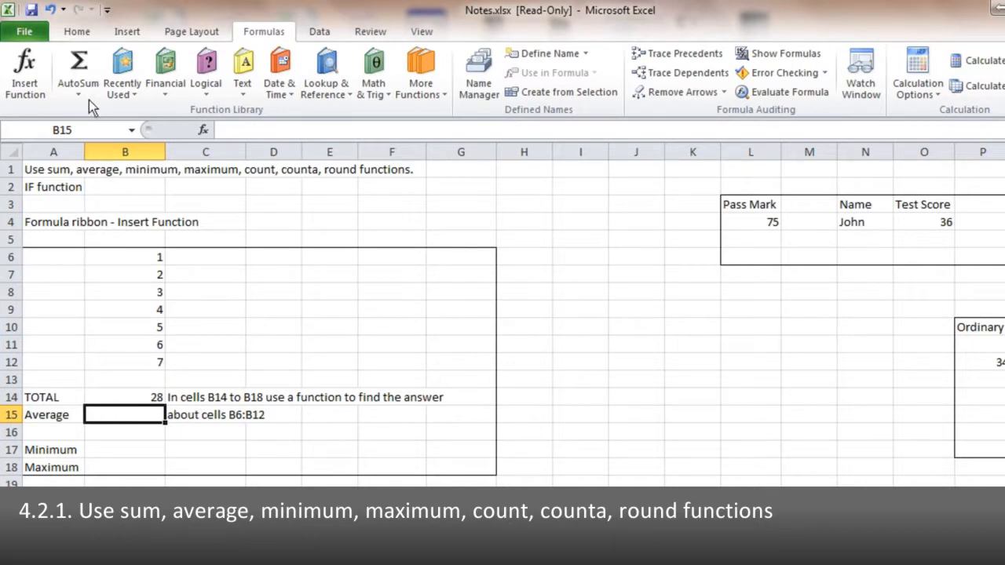
- Enter AVERAGE, MIN and MAX of B6:B12 in B15, B17 and B18, giving 4, 1 and 7
text(=AVERAGE(B14)
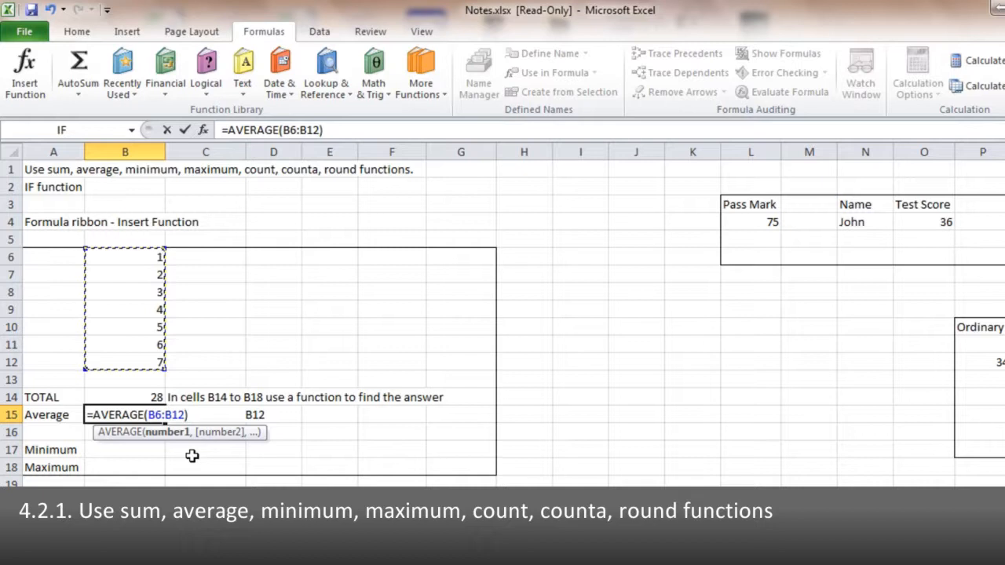
key(Return)
text(=MIN(B6:B12))
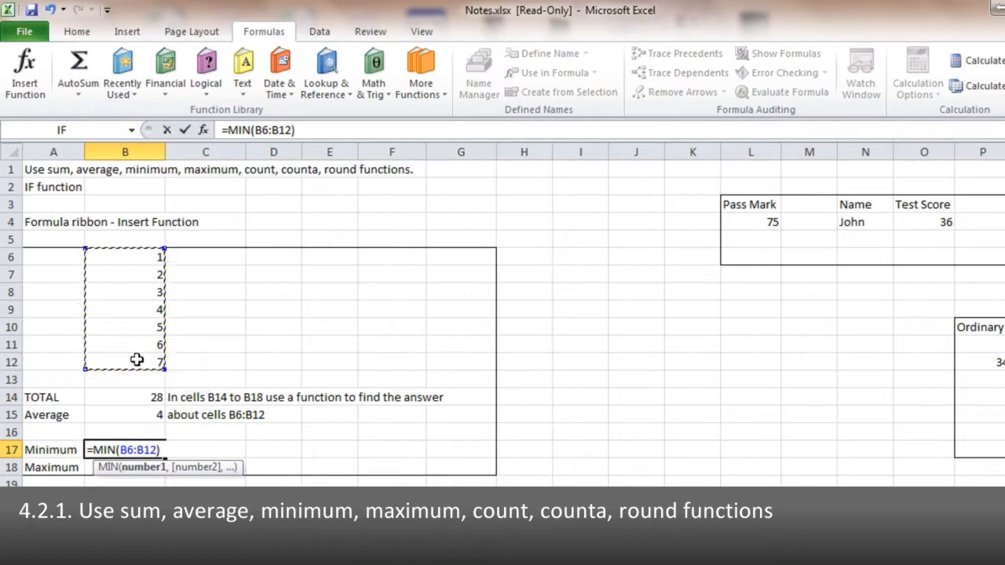
key(Return)
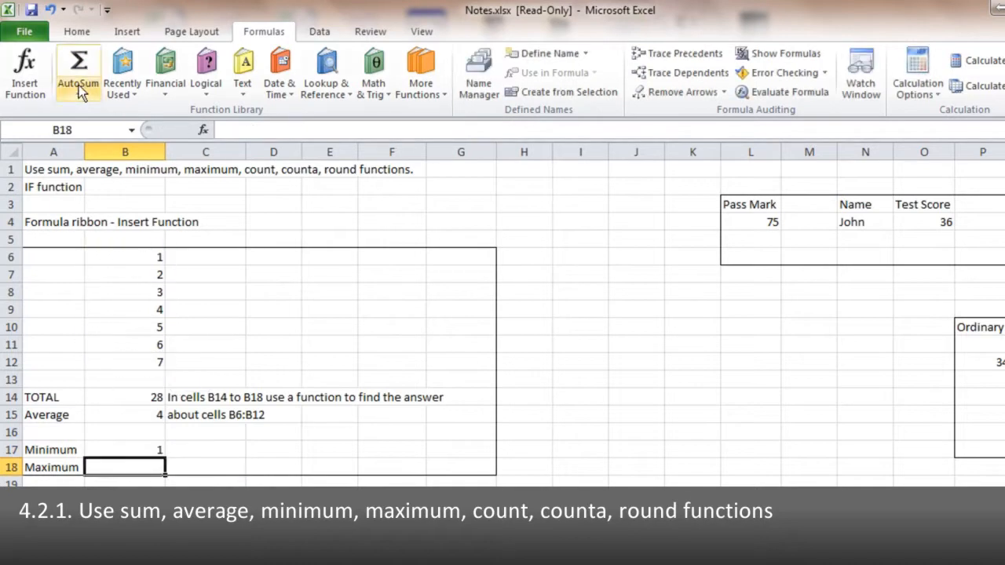
text(=MAX(B17))
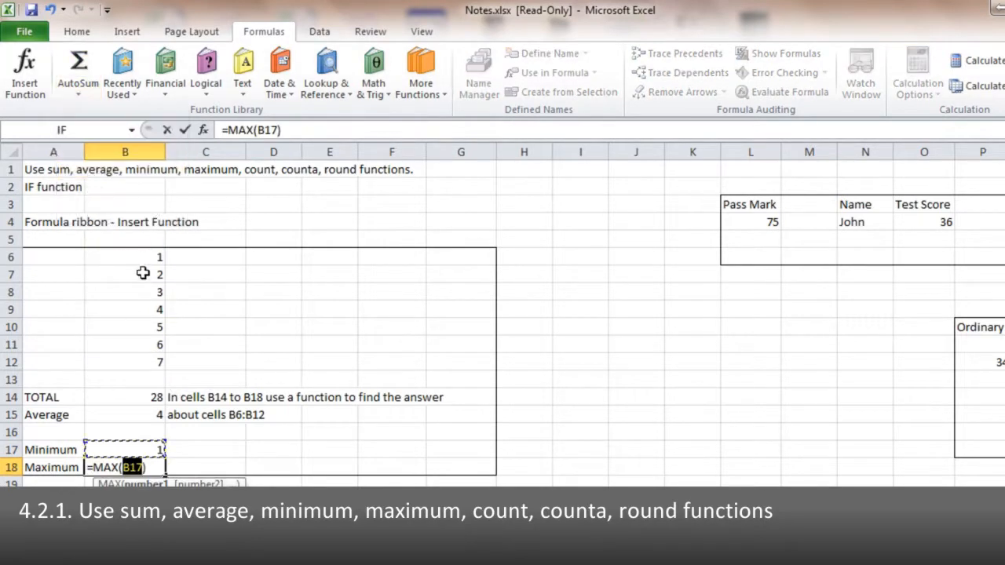
key(Return)
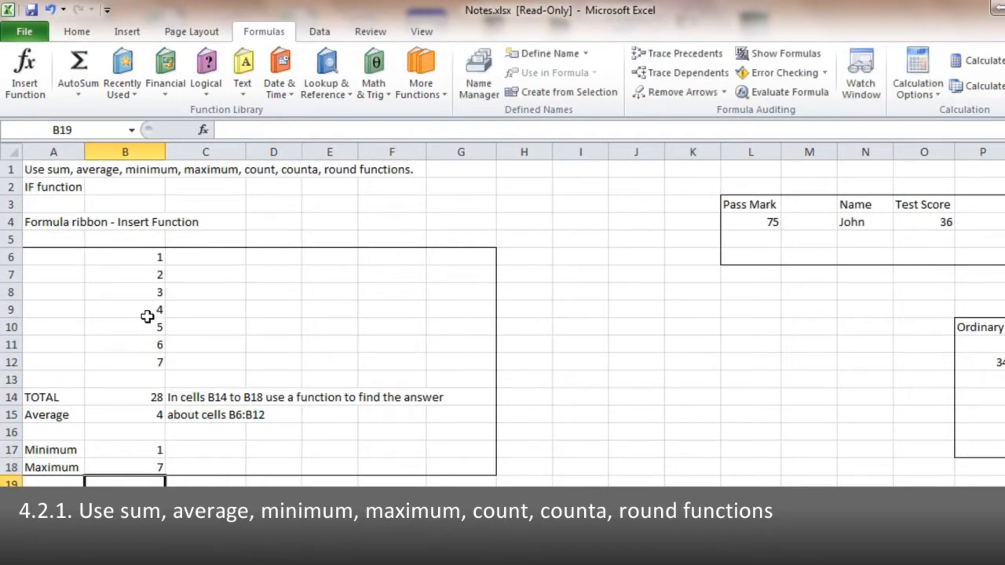
mouse_move(264, 298)
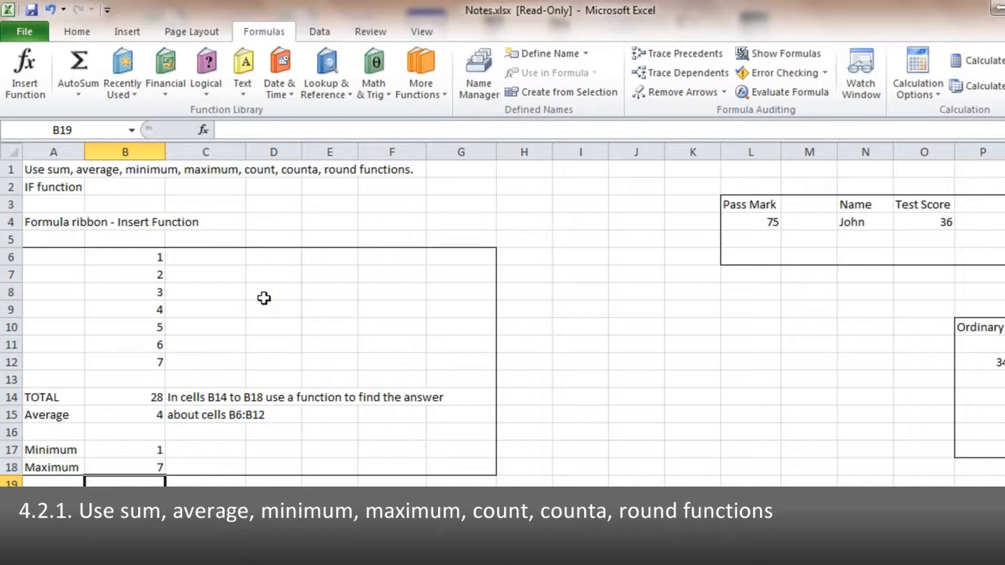
mouse_move(278, 317)
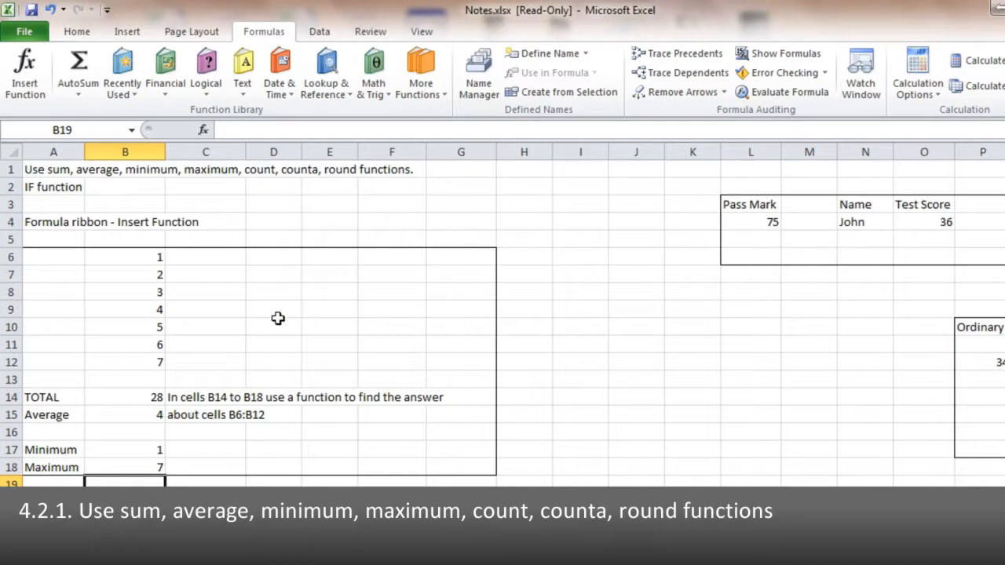
- Scroll the worksheet to bring the blue section and its two counting questions into view
scroll(down, 3)
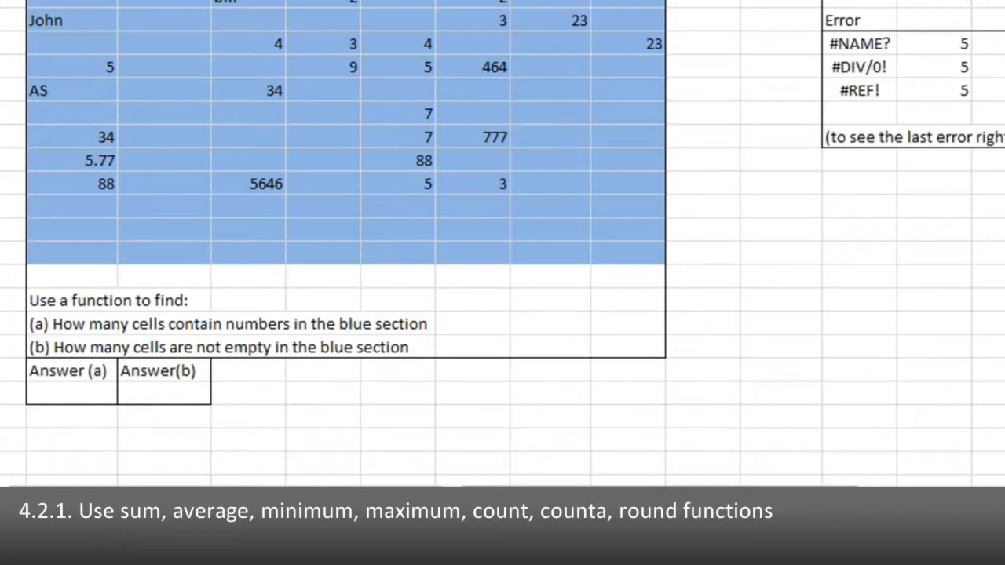
scroll(up, 3)
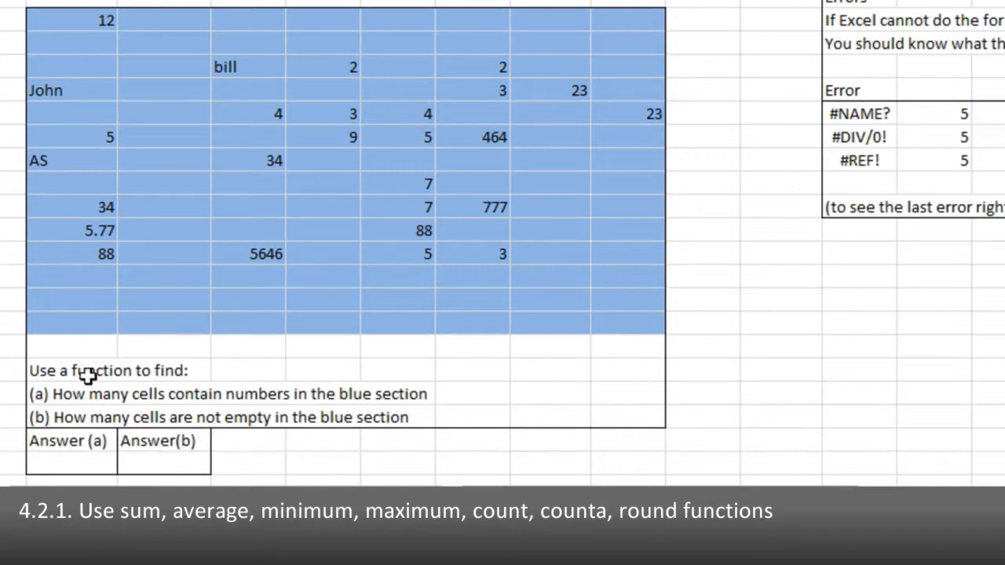
mouse_move(151, 401)
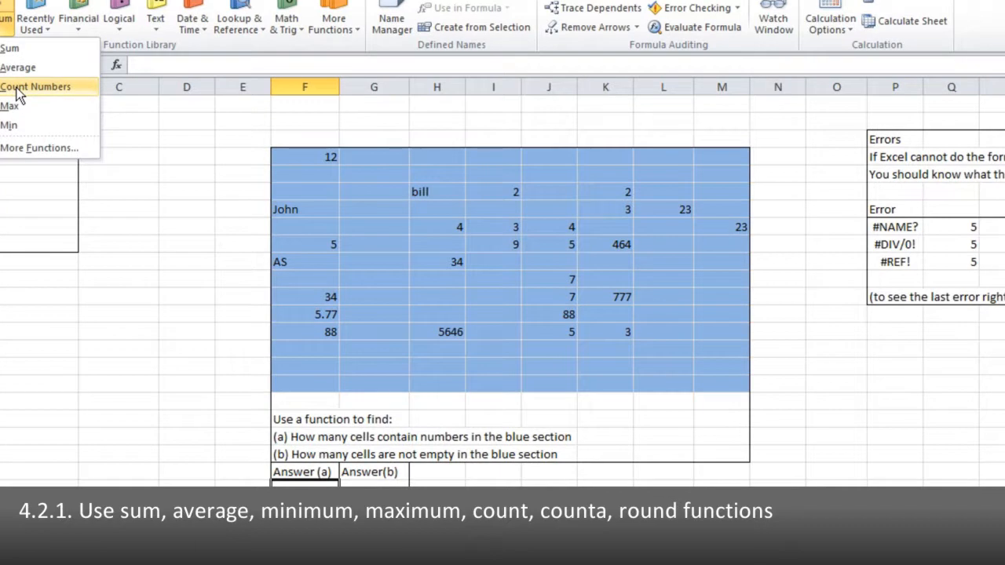
- Count the numeric cells of F22:M35 in Answer (a), giving 24, and move to Answer(b)
click(35, 87)
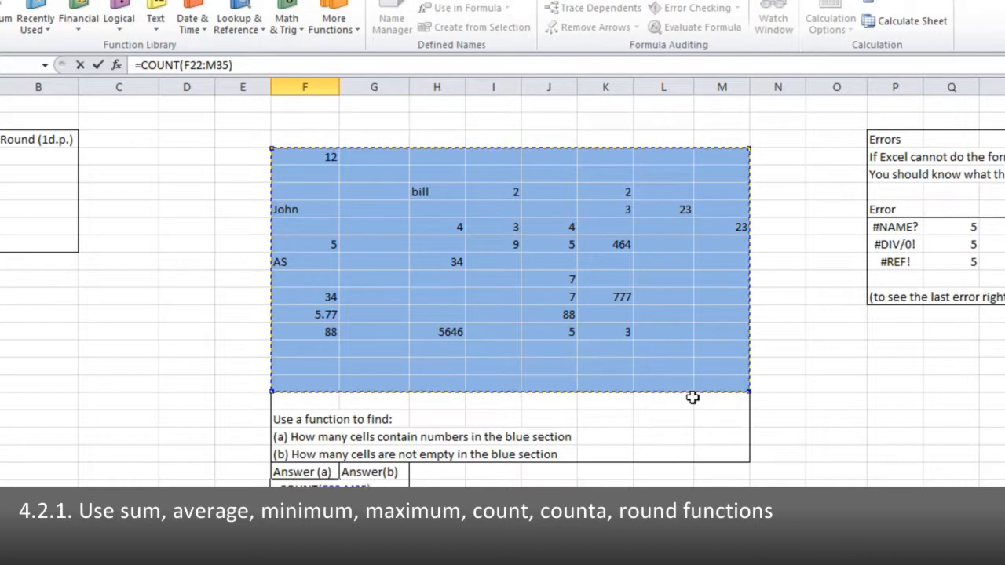
key(Return)
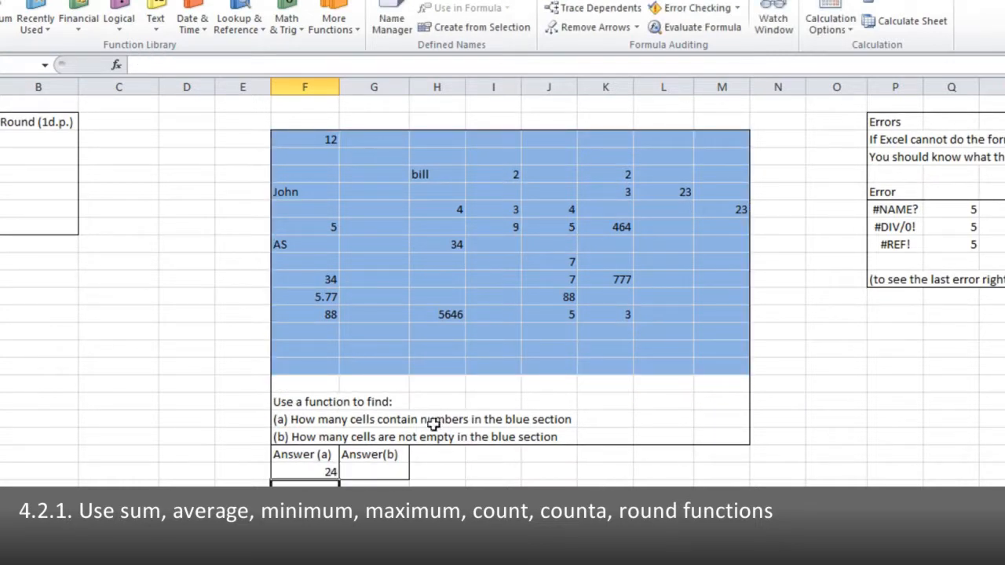
mouse_move(370, 471)
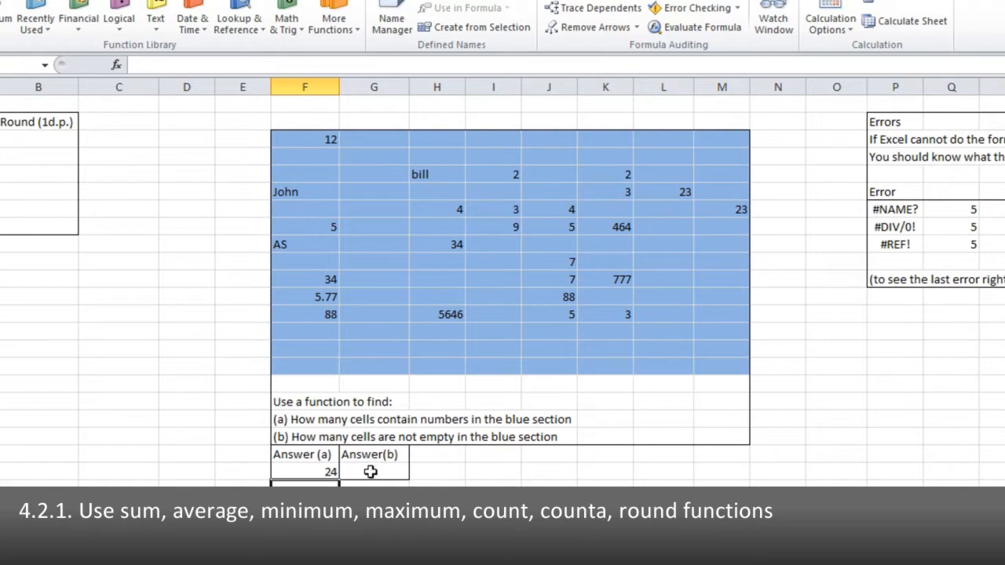
click(373, 470)
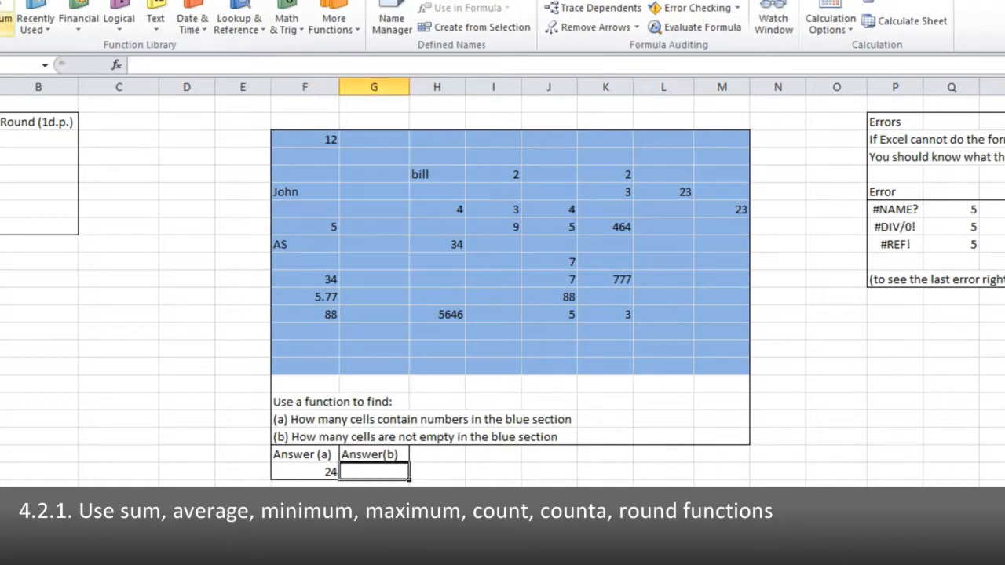
- Search More Functions for 'counta' and start a COUNTA formula in Answer(b)
click(8, 19)
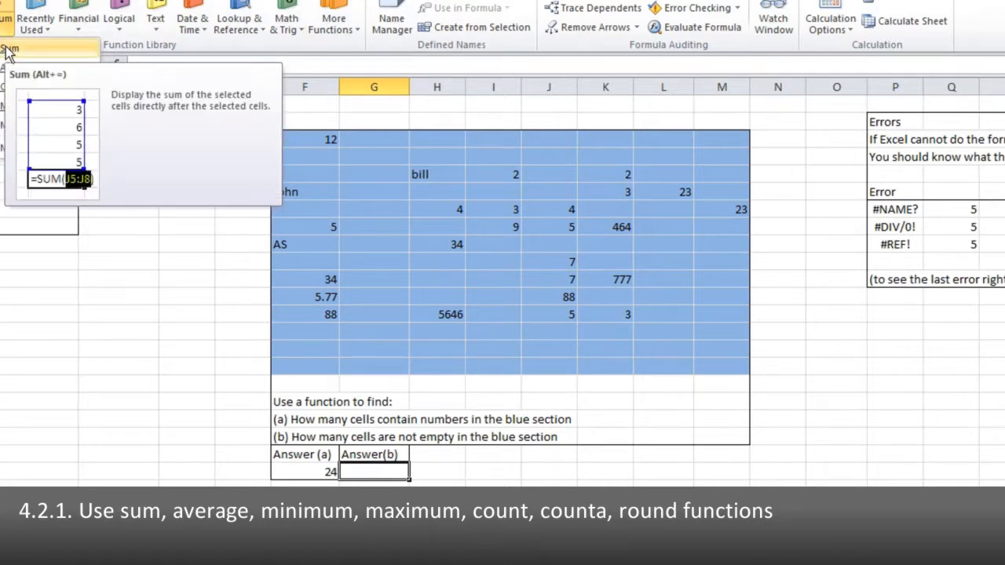
click(10, 47)
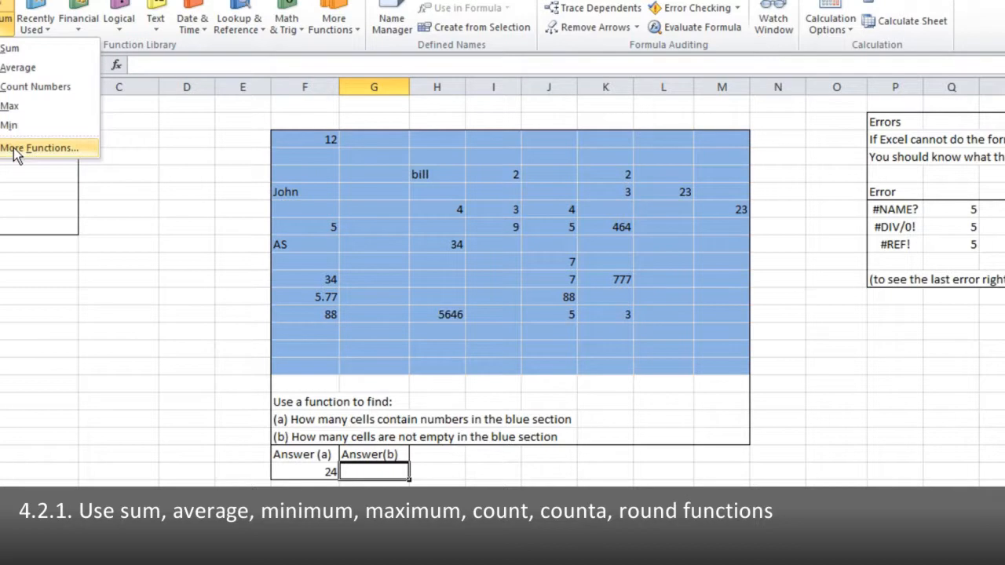
click(39, 147)
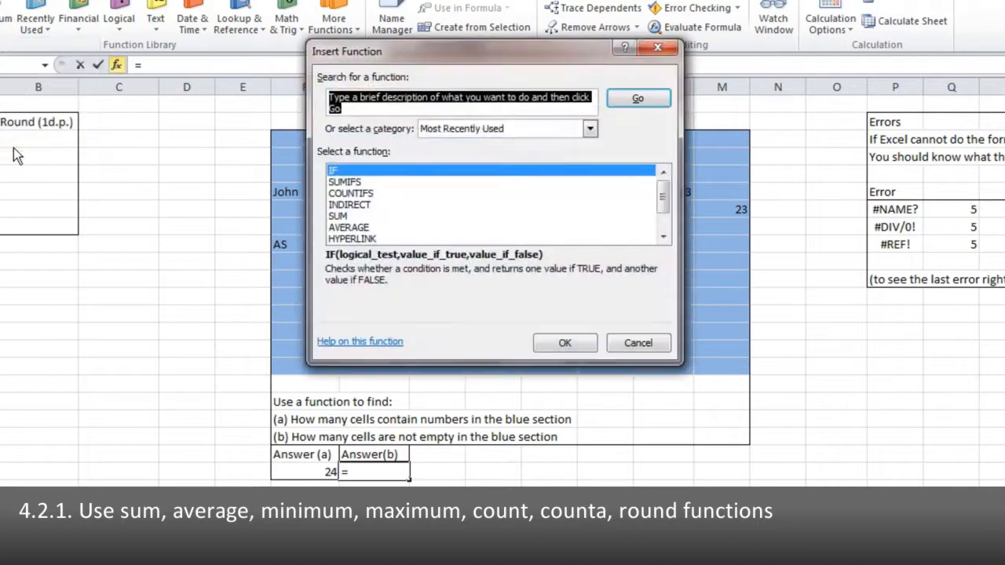
text(count)
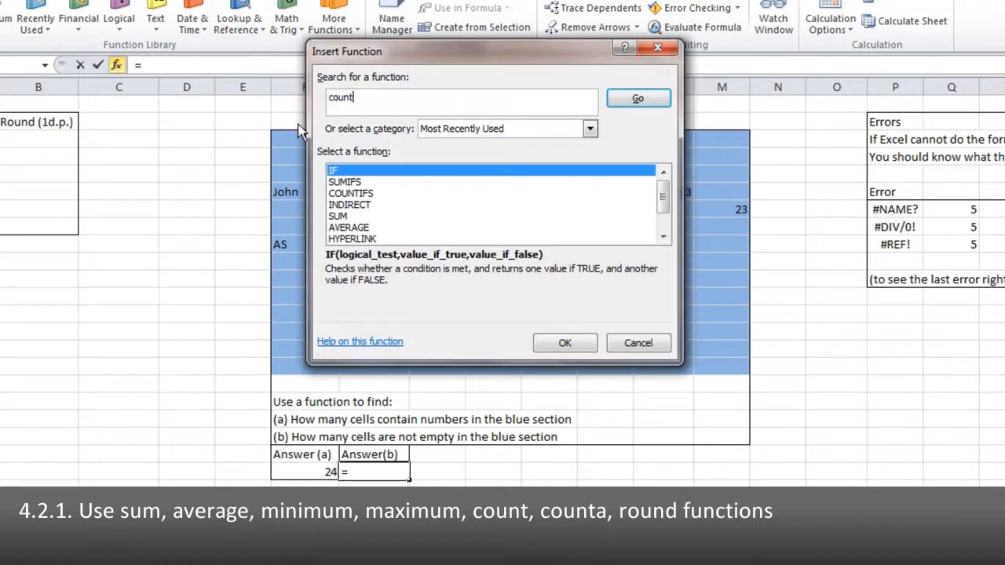
text(a)
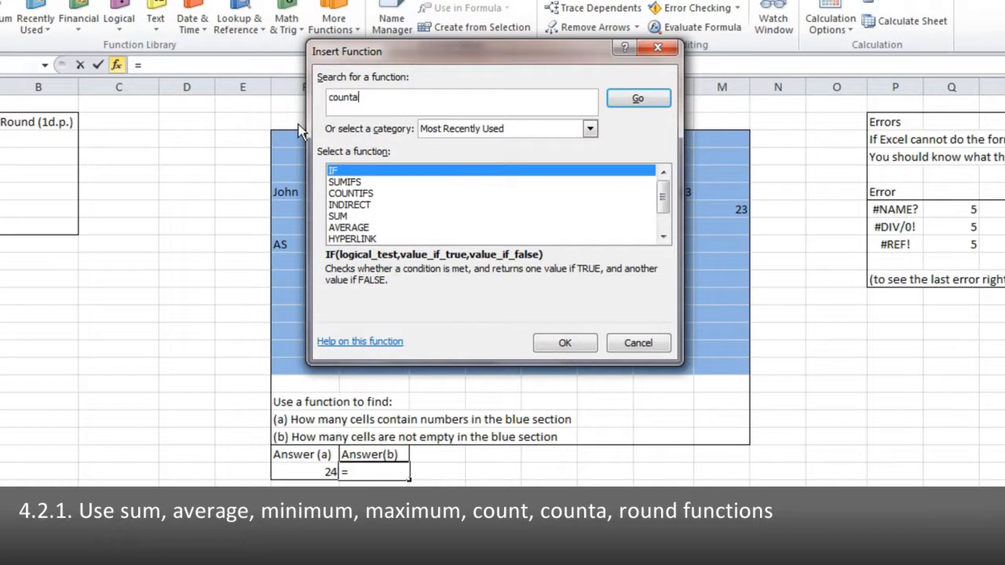
click(637, 98)
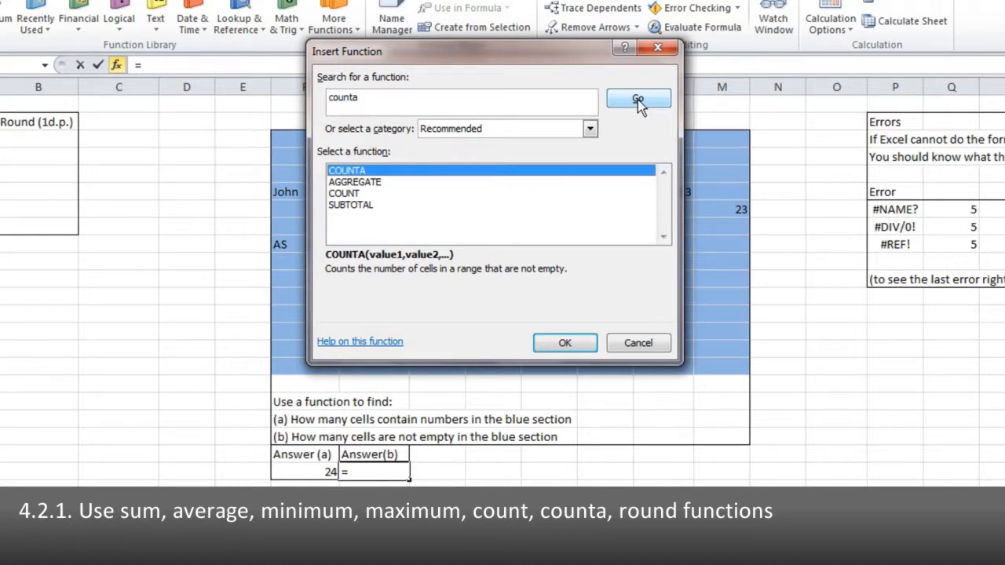
click(565, 342)
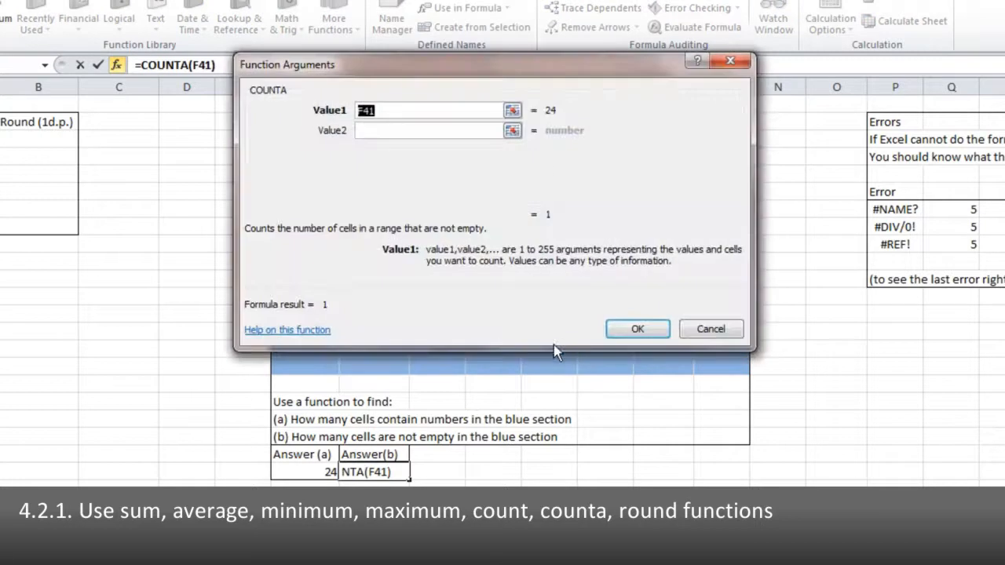
mouse_move(489, 102)
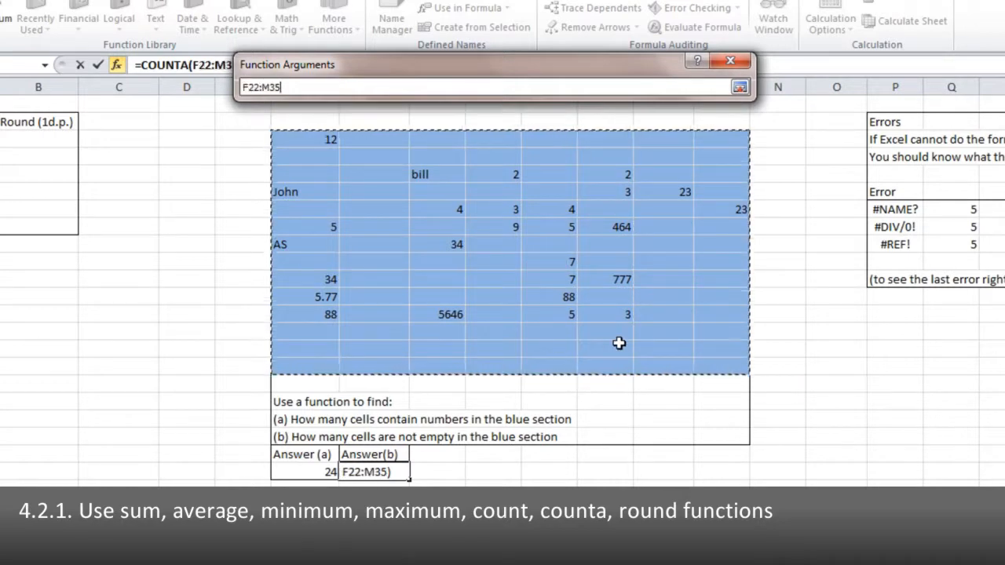
mouse_move(270, 216)
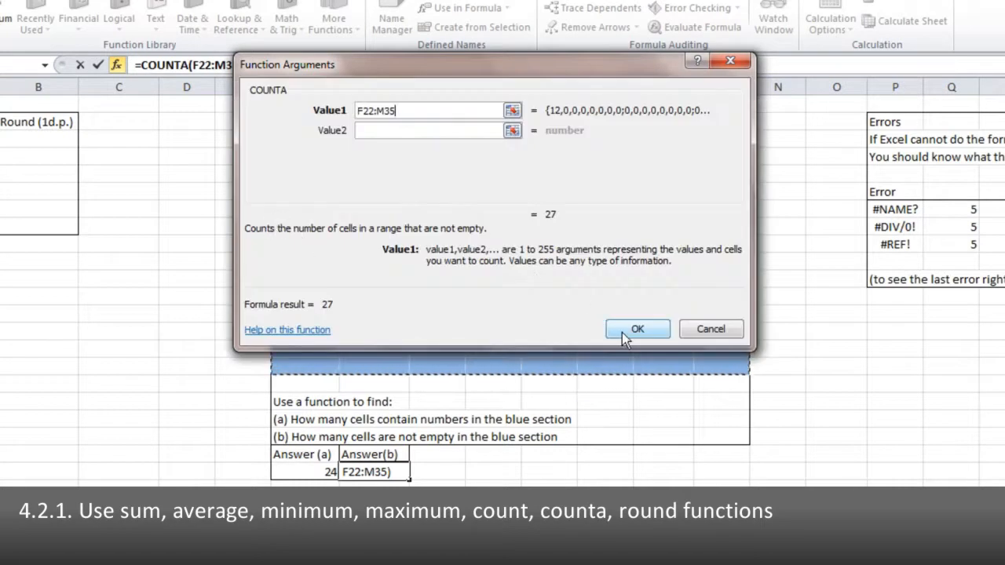
- Count the non-empty cells of F22:M35 in Answer(b), giving 27, and check the result against the entry John
click(637, 328)
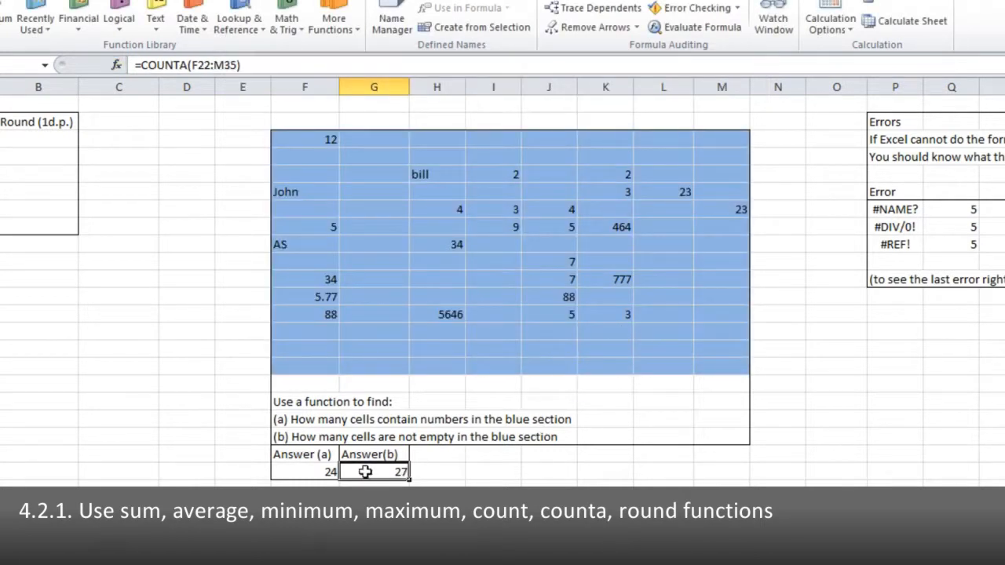
click(305, 191)
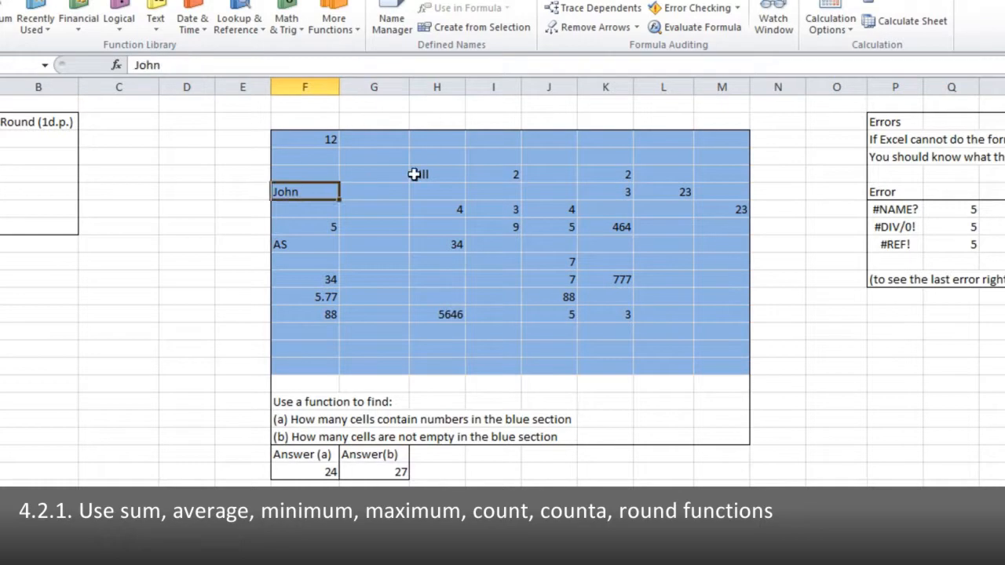
click(305, 245)
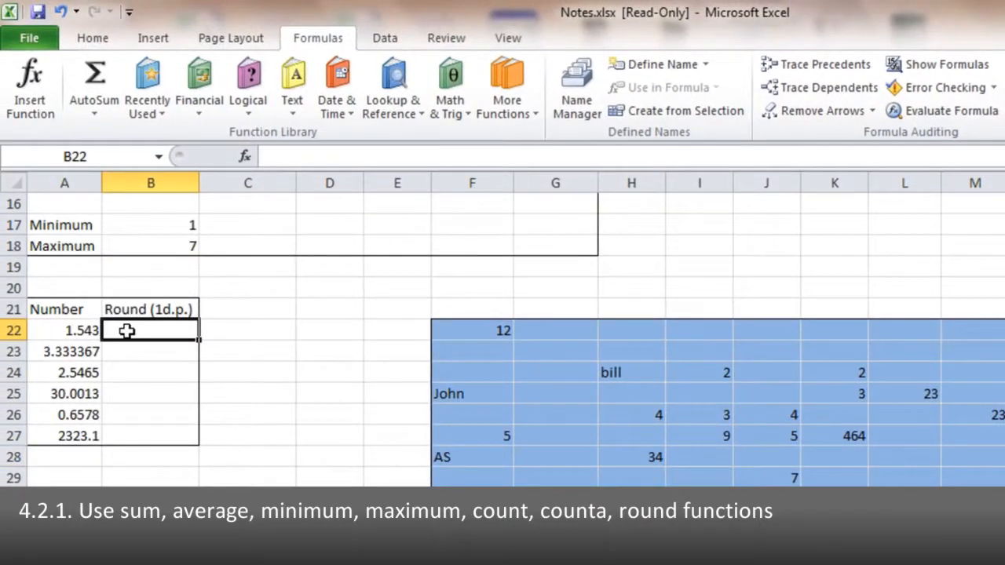
- Search More Functions for 'round' to start a ROUND formula in B22 beside 1.543
click(94, 78)
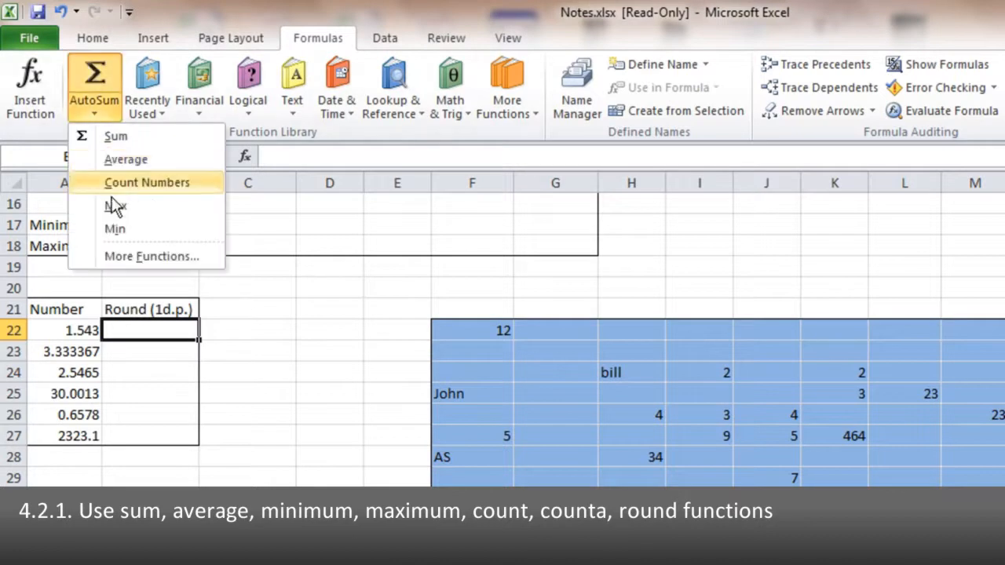
click(151, 256)
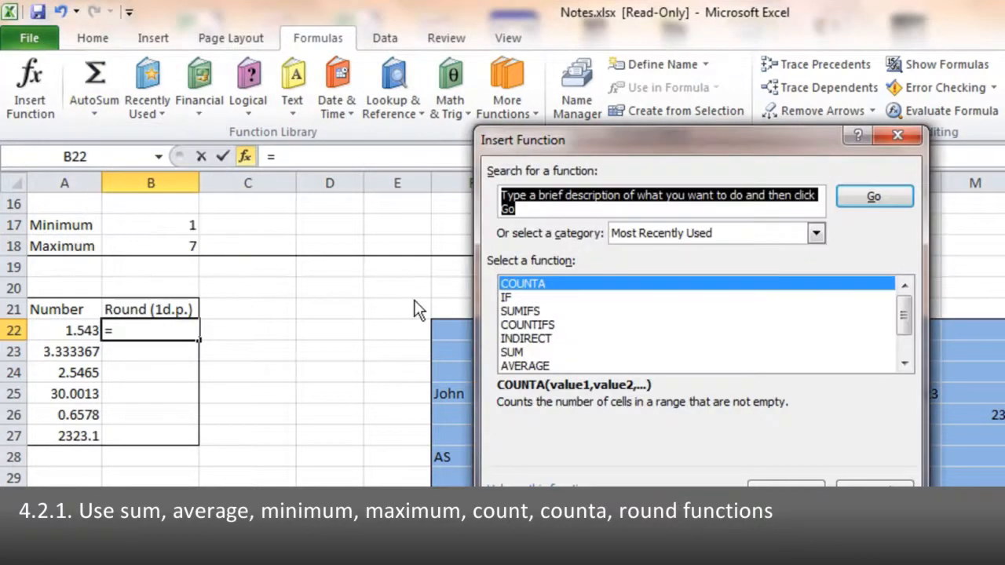
text(round)
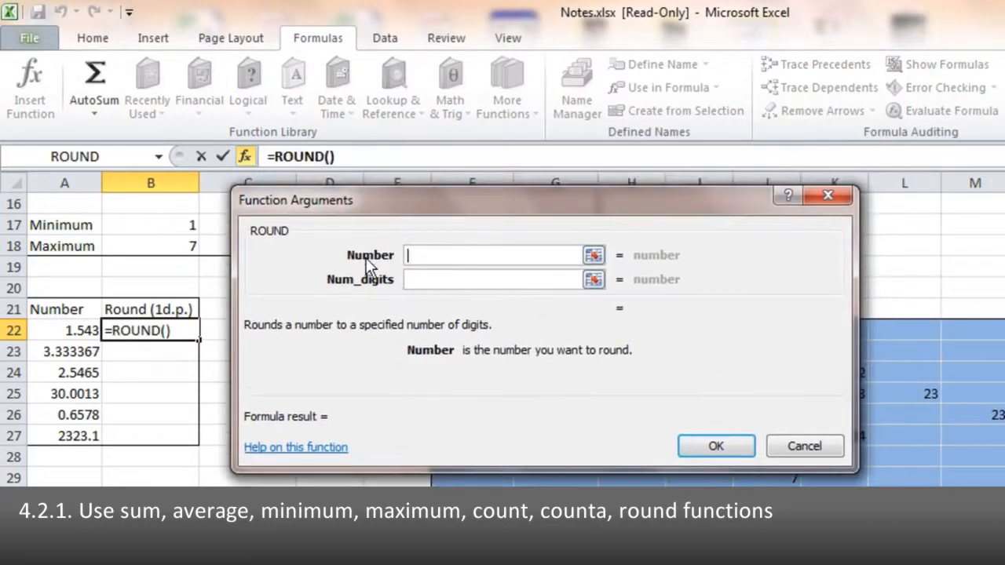
- Round A22 to 1 decimal in B22 and fill down to B27, giving 1.5, 3.3, 2.5, 30, 0.7 and 2323.1
click(64, 330)
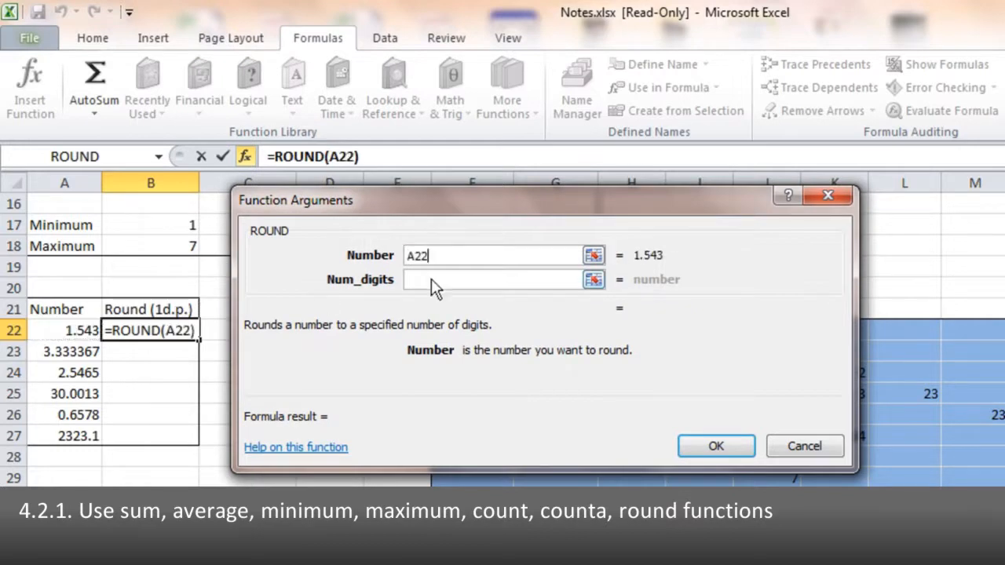
click(490, 279)
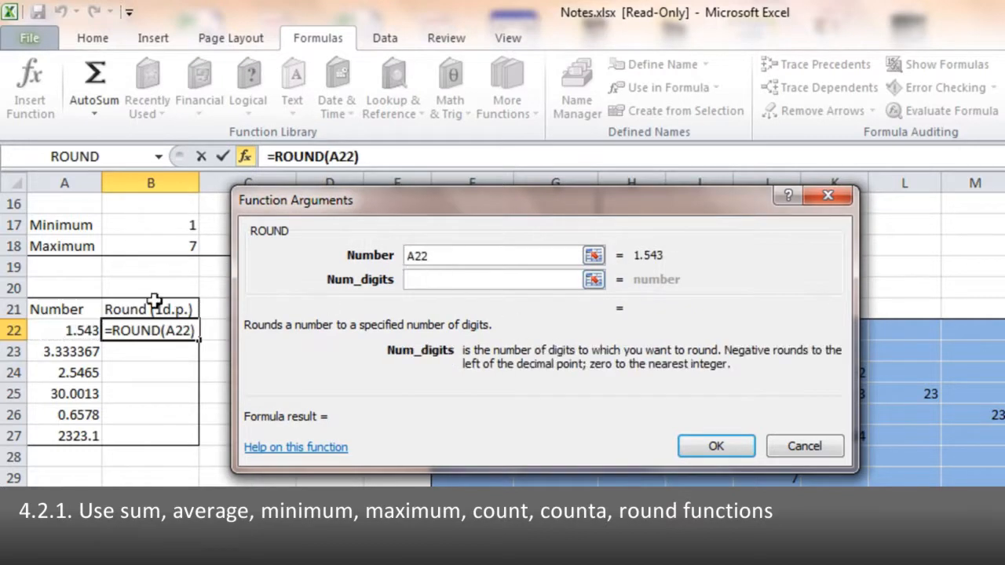
text(1)
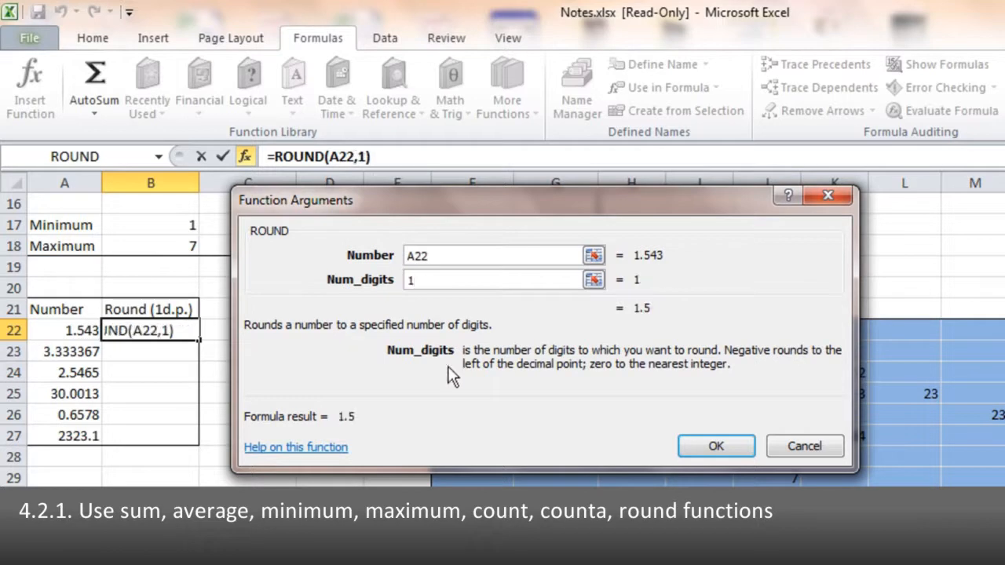
click(716, 445)
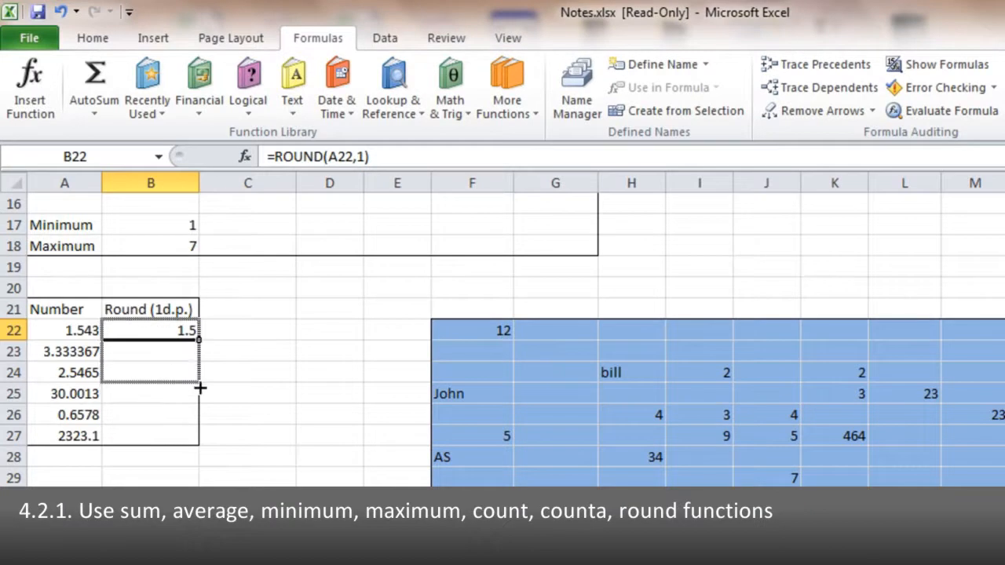
drag(199, 339, 199, 434)
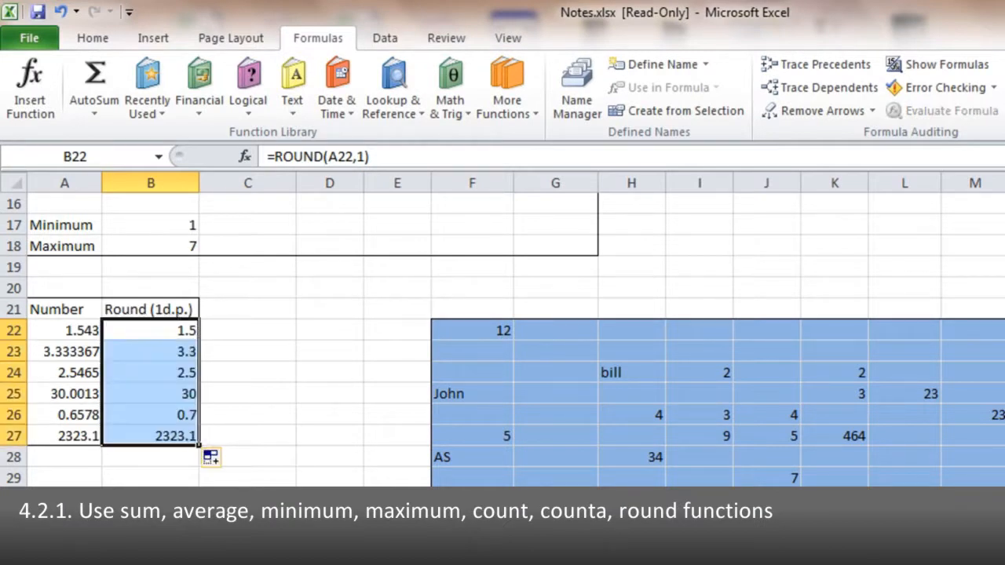